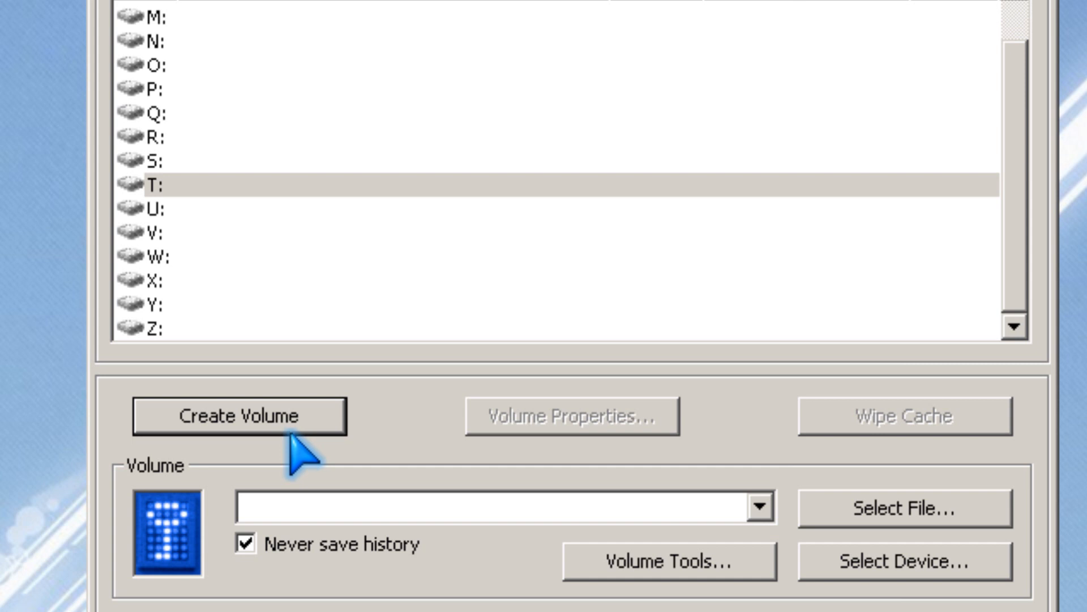
- Begin a new TrueCrypt volume set to encrypt a non-system partition/drive
left_click(239, 416)
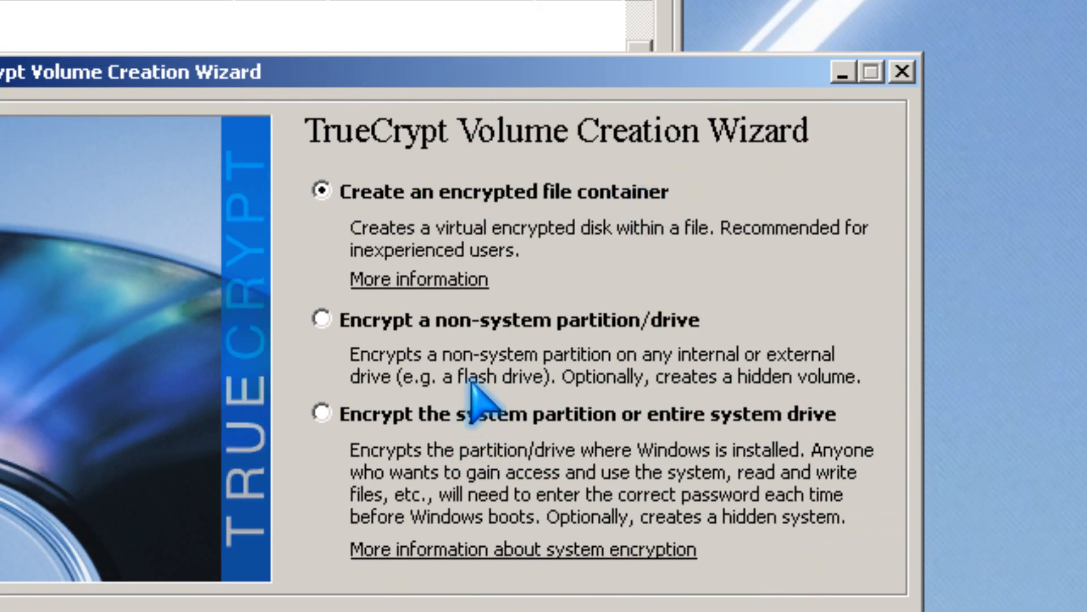
left_click(321, 320)
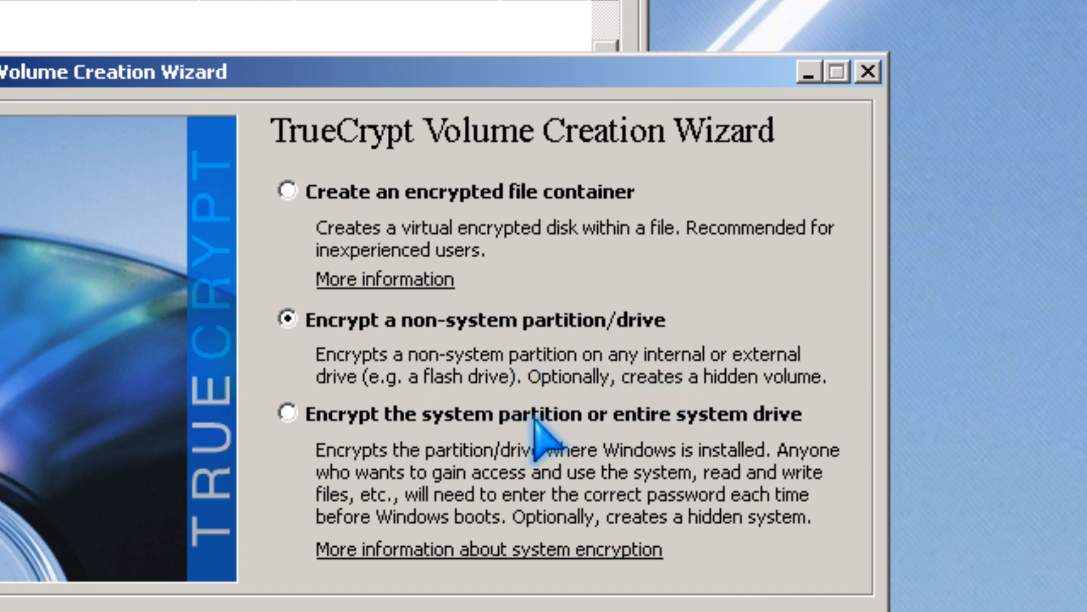
mouse_move(797, 409)
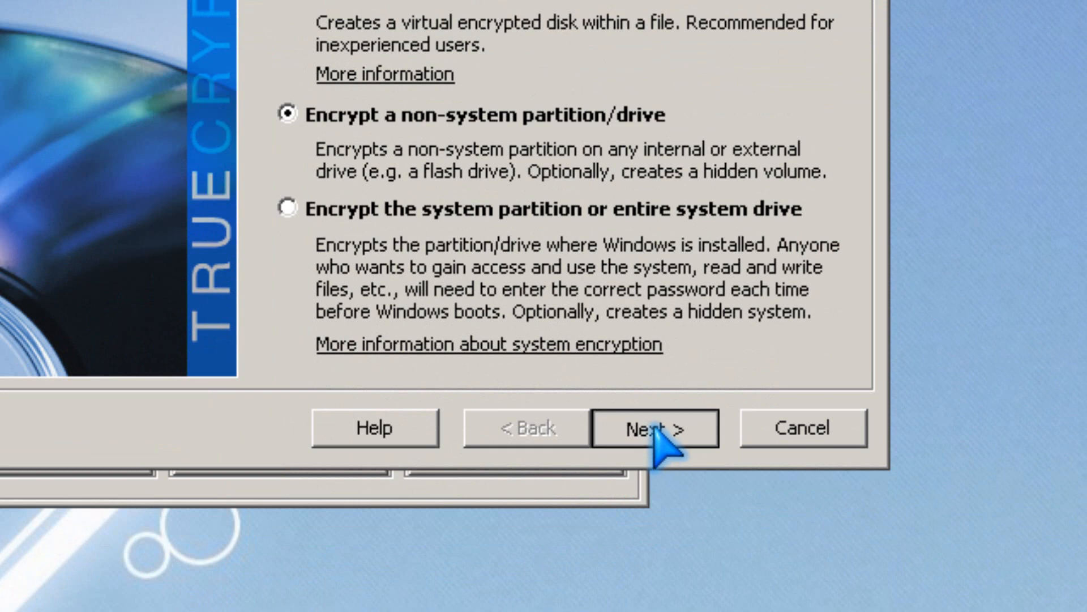
left_click(652, 427)
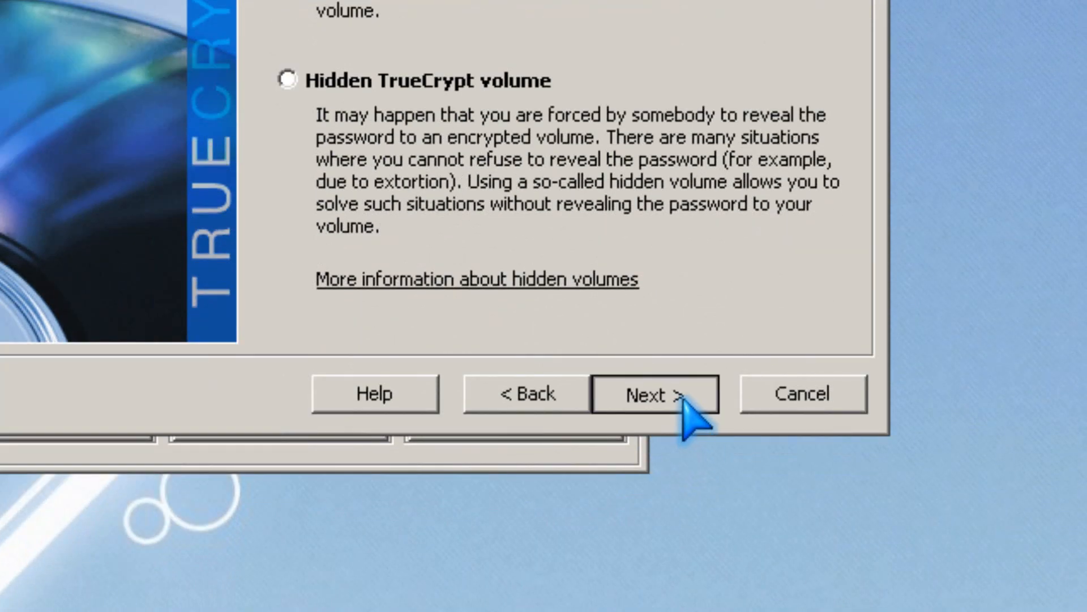
- Choose a standard volume on Harddisk5\Partition1 (F:, 1.9 GB removable) with create-and-format mode
left_click(653, 393)
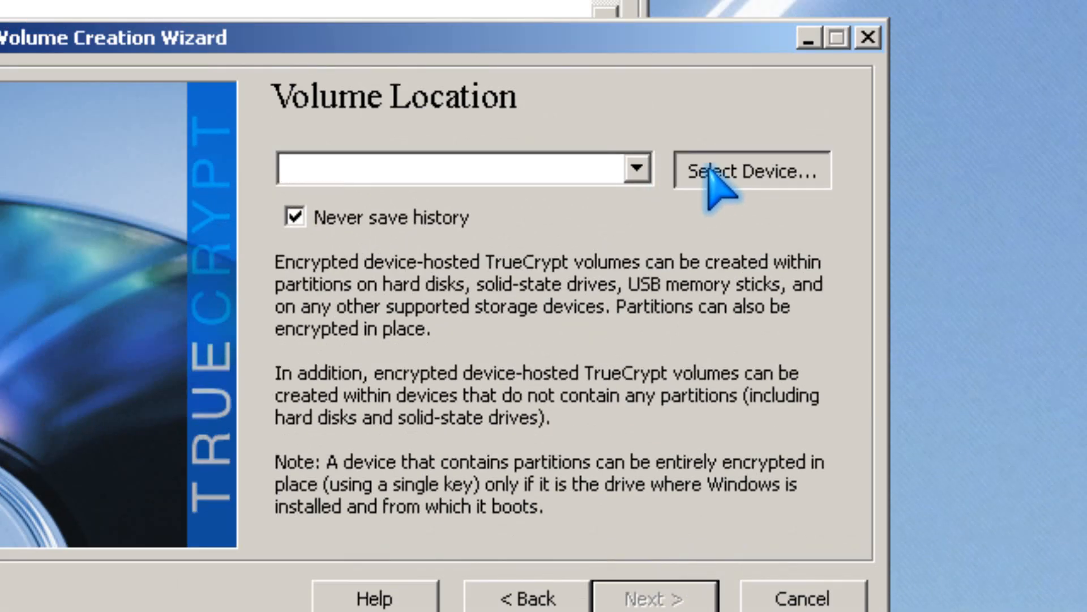
left_click(751, 171)
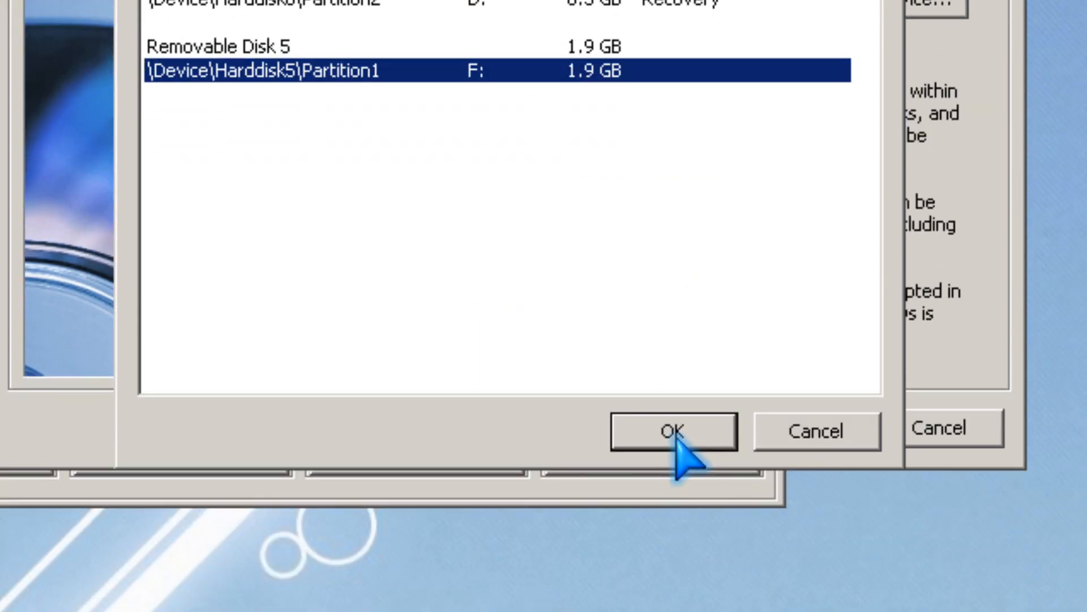
left_click(671, 431)
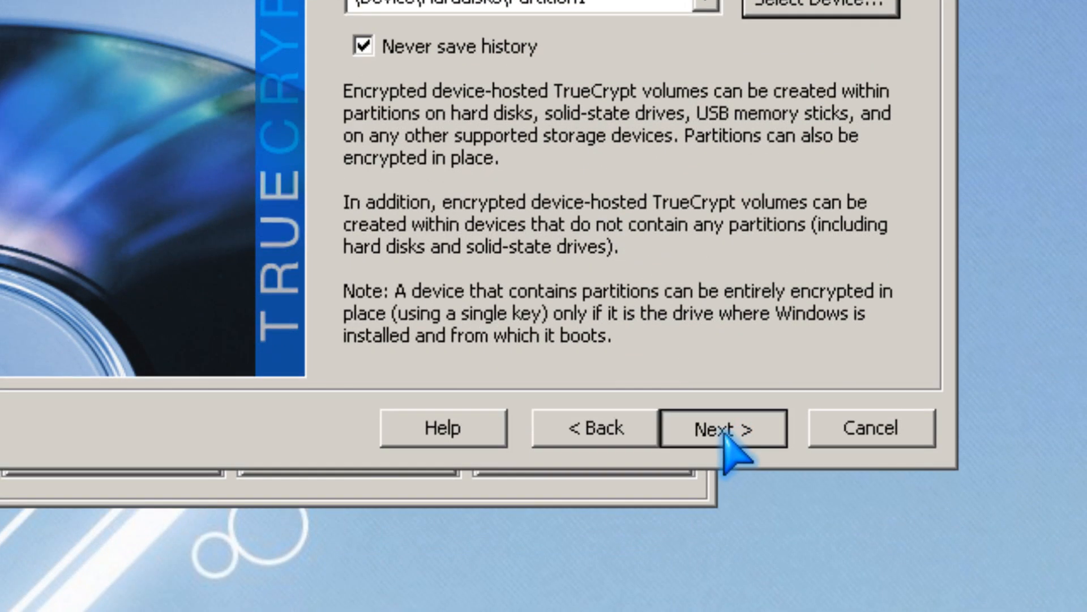
left_click(721, 427)
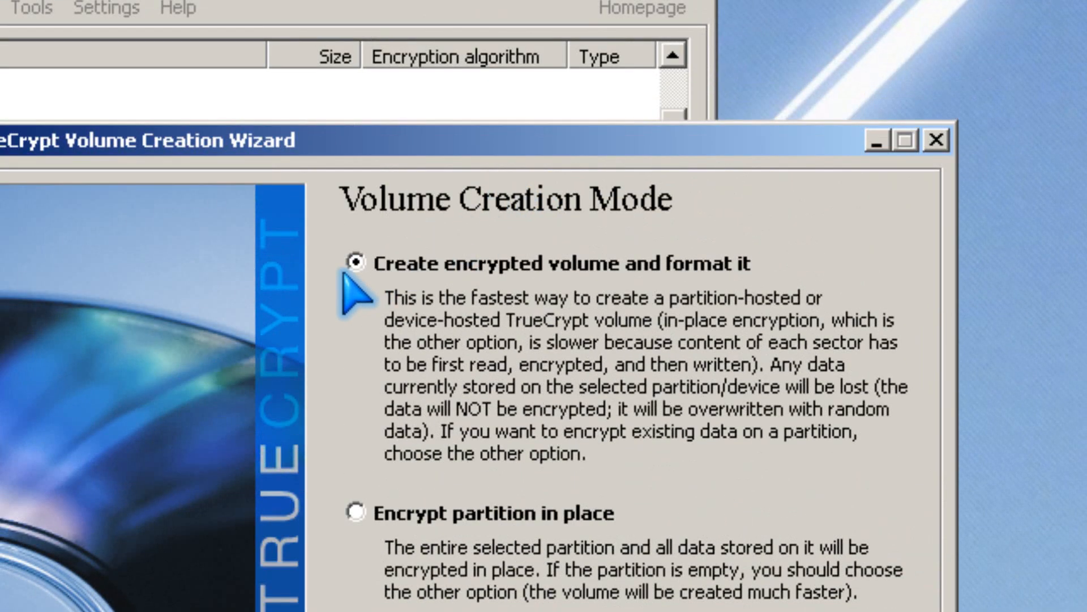
mouse_move(430, 297)
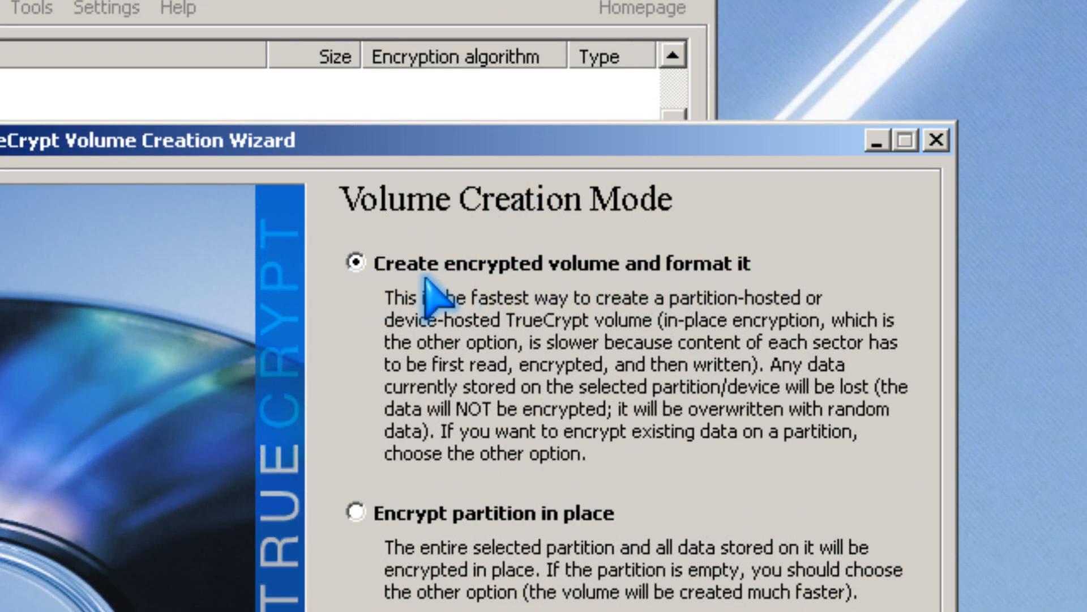
mouse_move(755, 323)
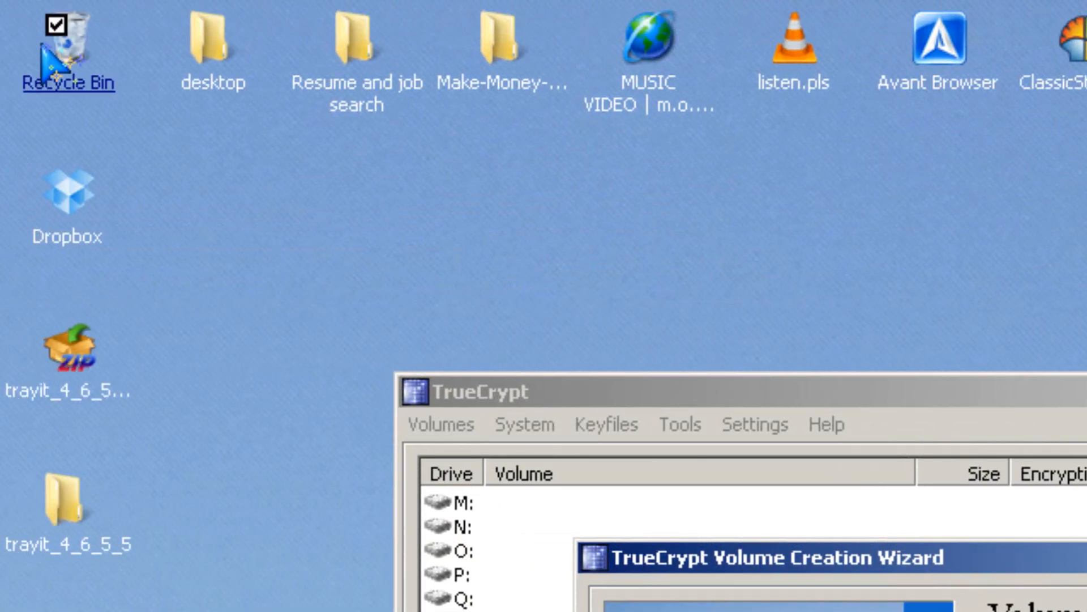
double_click(68, 53)
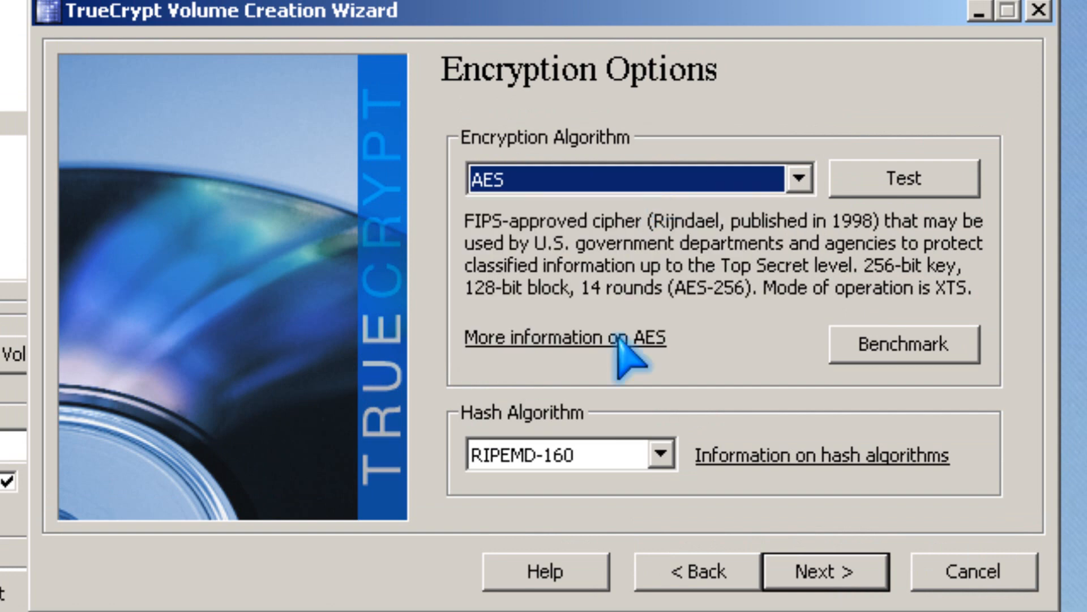
- Keep AES with RIPEMD-160 and the full 1.87 GB size, then accept a short password despite the warning
left_click(659, 455)
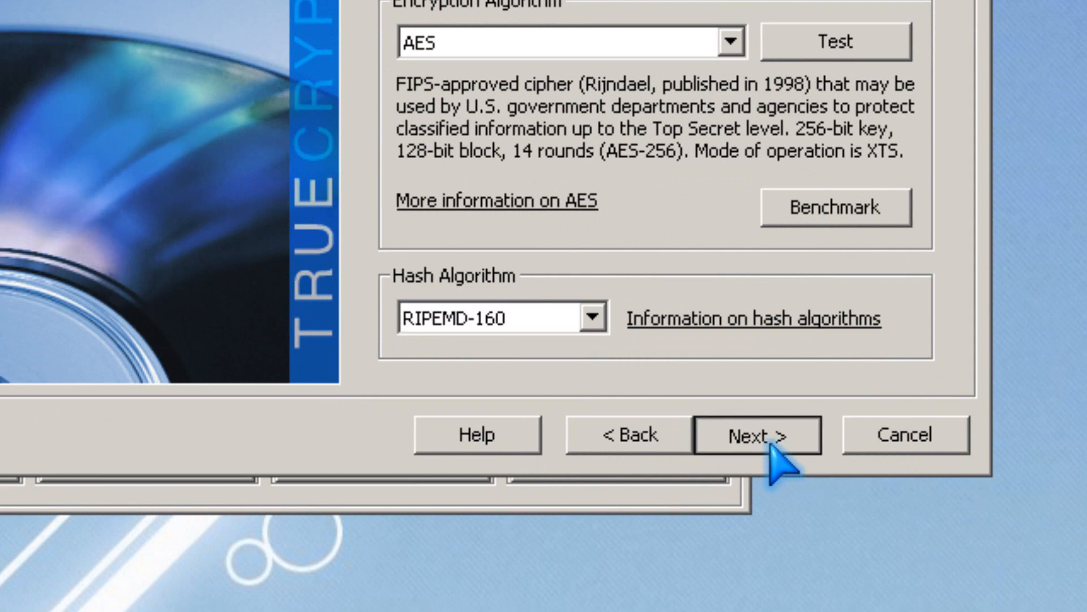
left_click(756, 435)
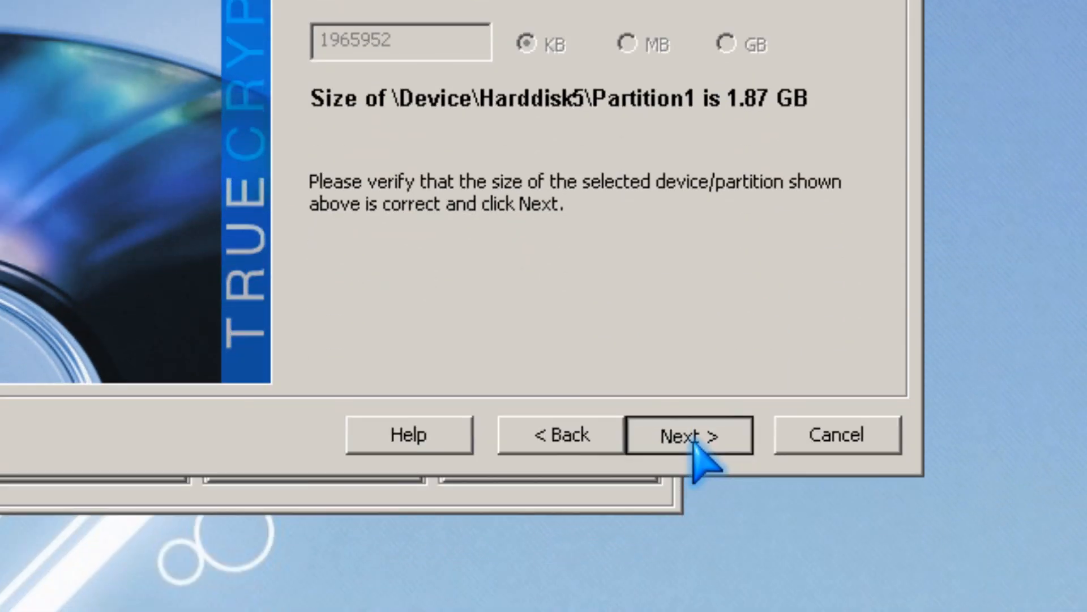
left_click(687, 435)
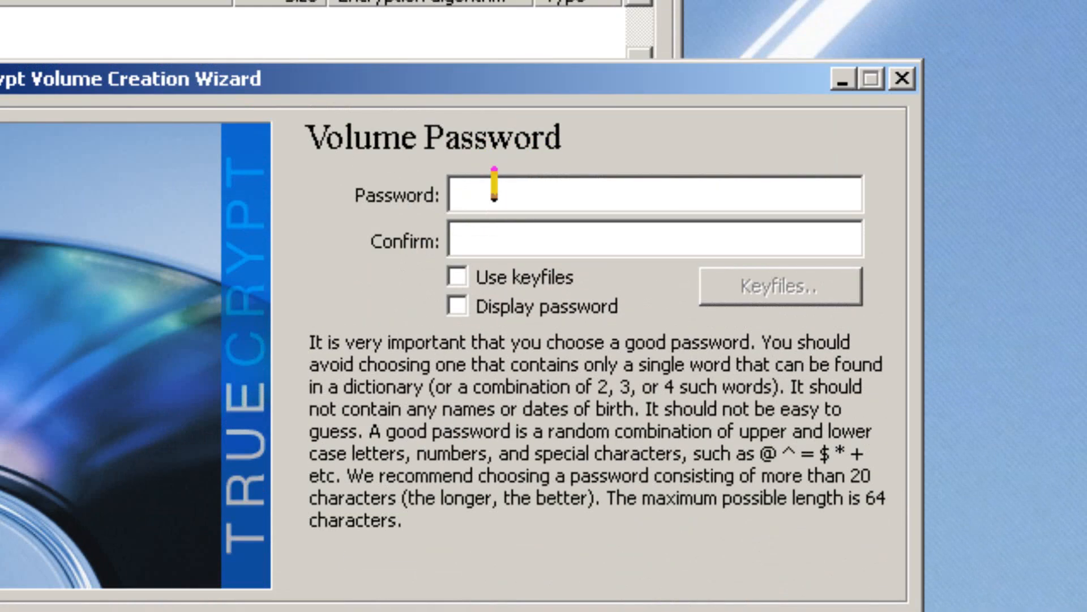
type("*")
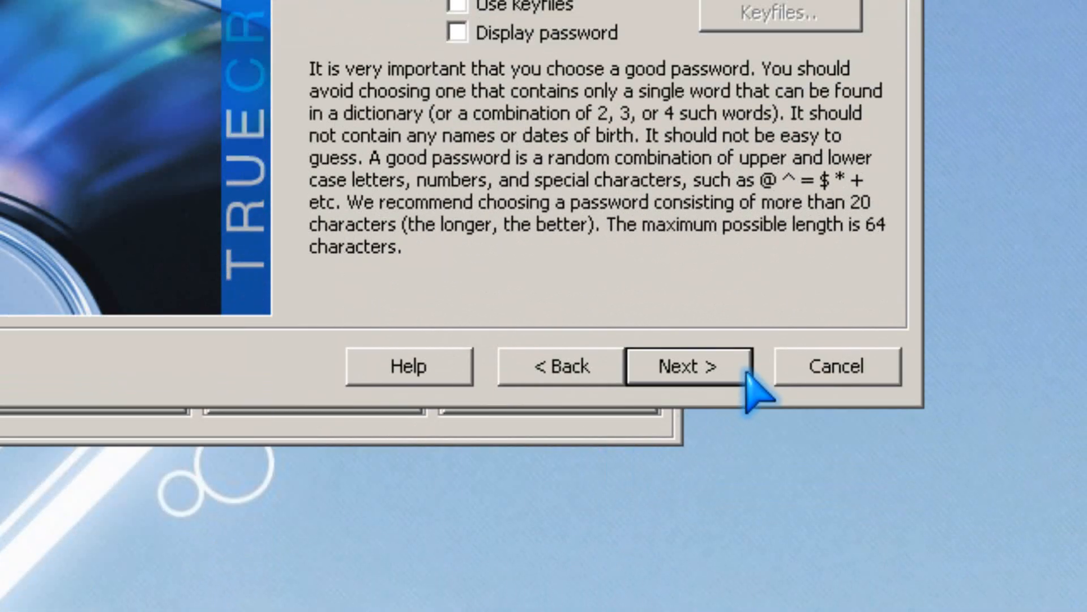
left_click(688, 366)
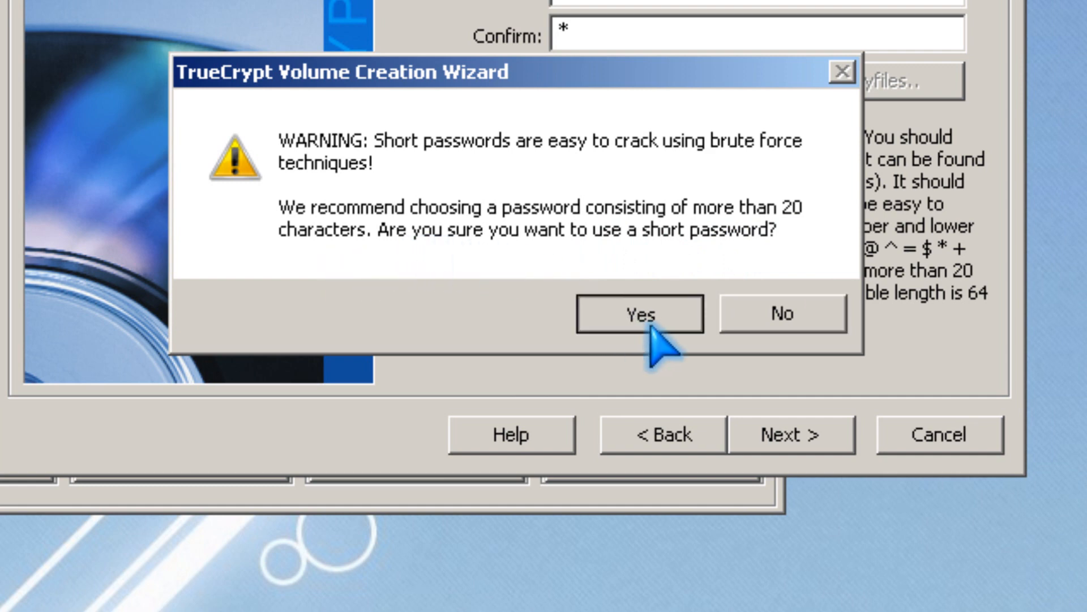
left_click(635, 314)
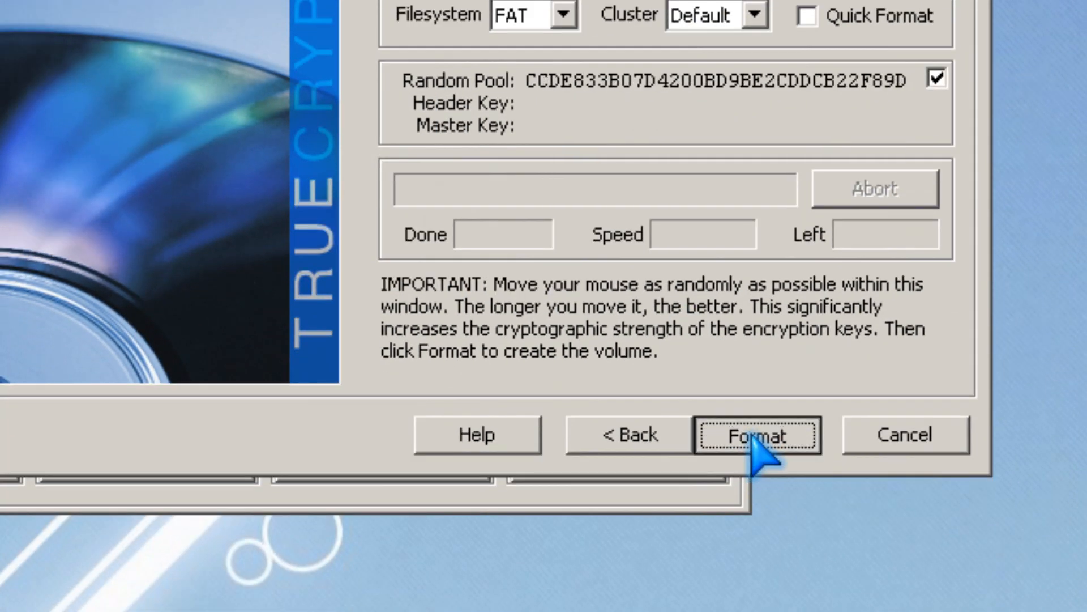
- Format the encrypted volume, confirming that partition F:'s existing files will be erased
left_click(755, 435)
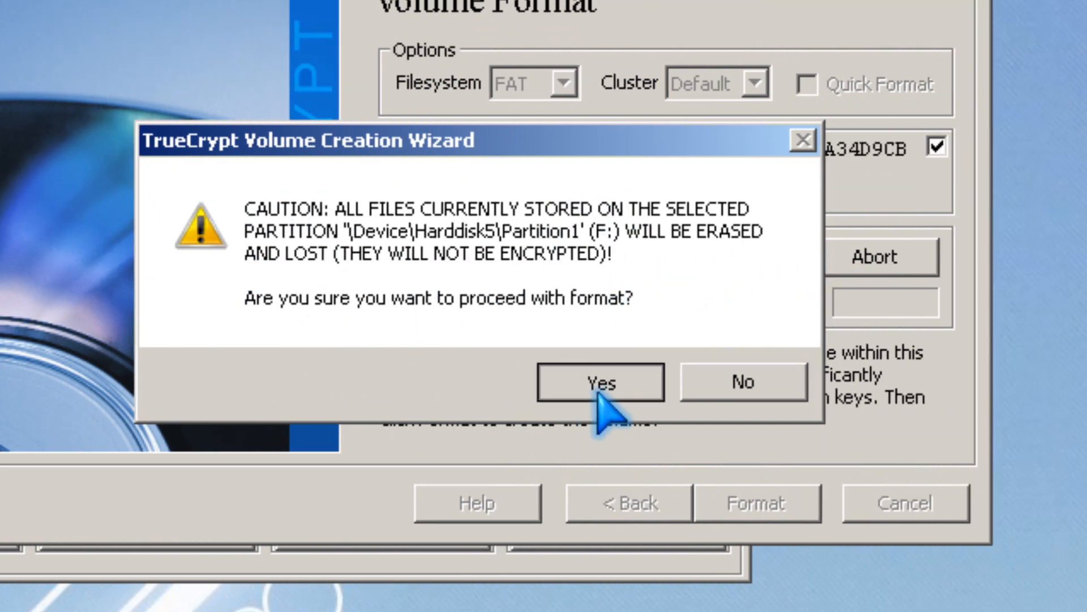
left_click(598, 381)
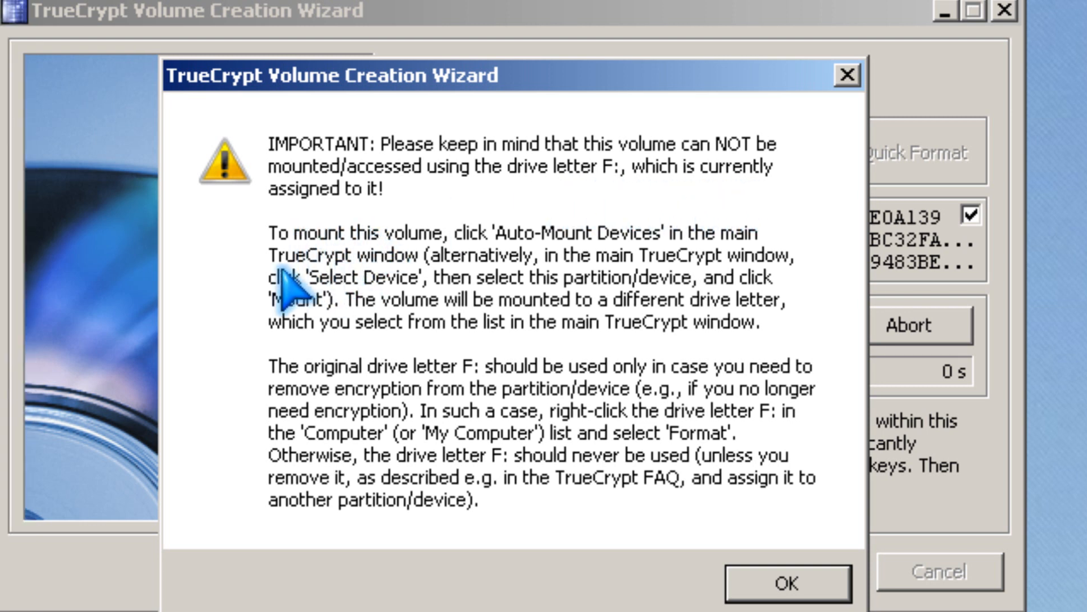
mouse_move(700, 285)
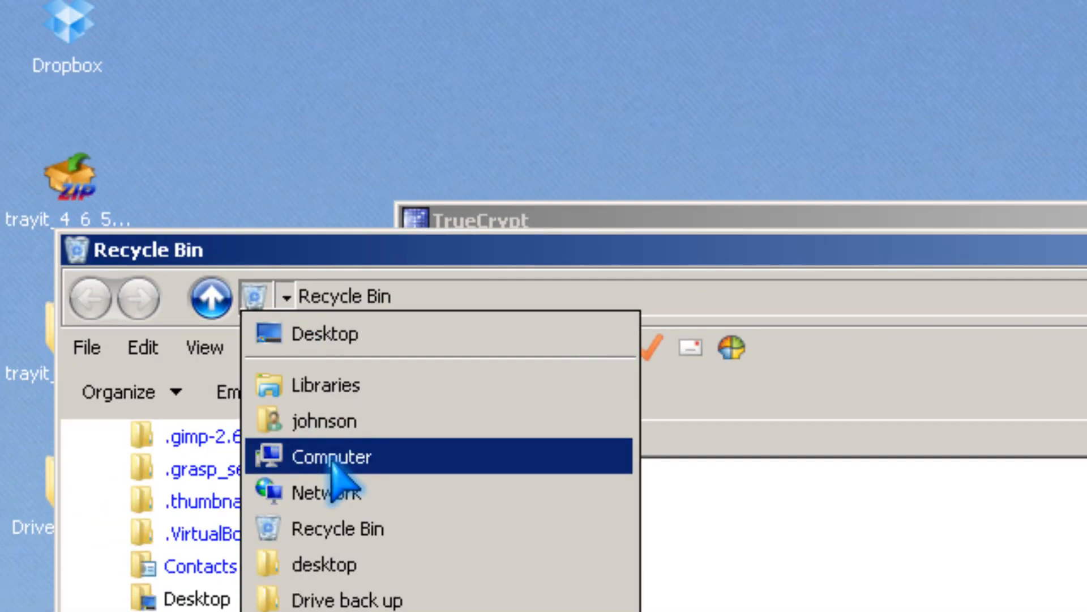
- Verify in Explorer that Removable Disk (F:) is unreadable, declining Windows' offer to format it
left_click(332, 456)
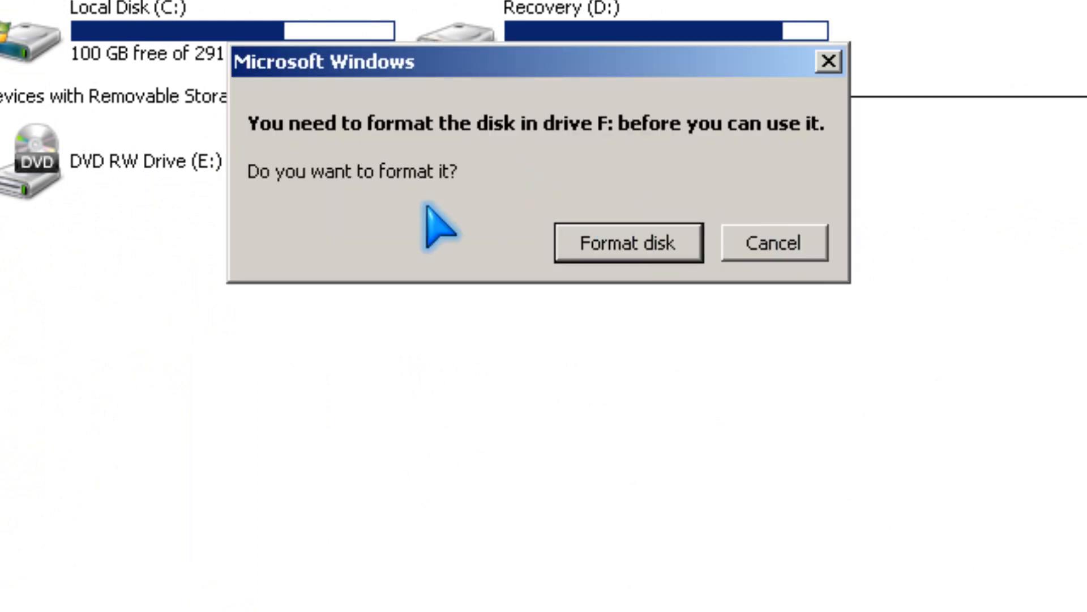
mouse_move(800, 246)
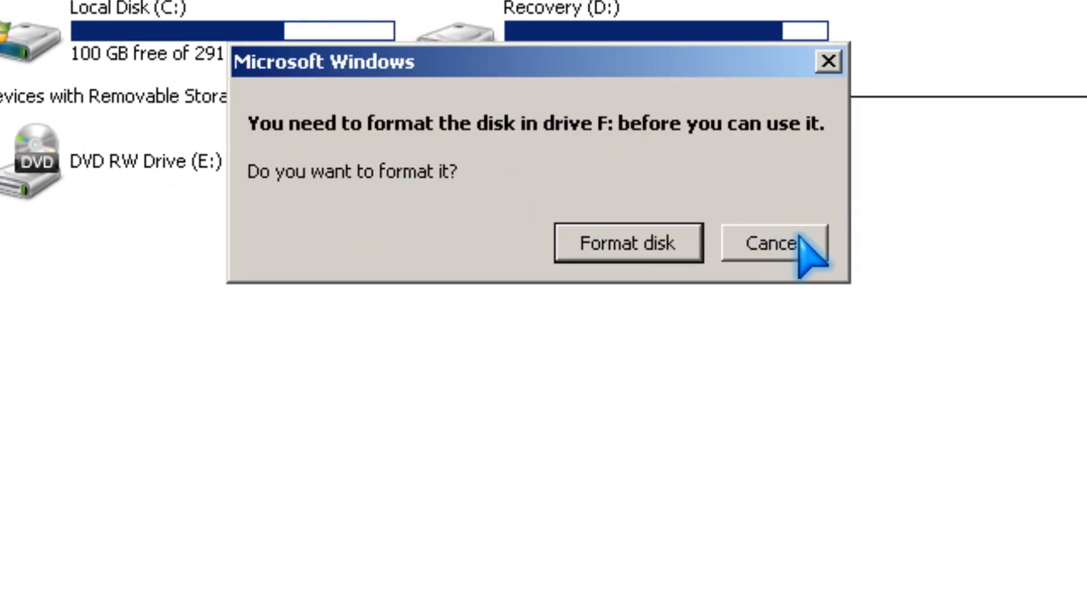
left_click(772, 242)
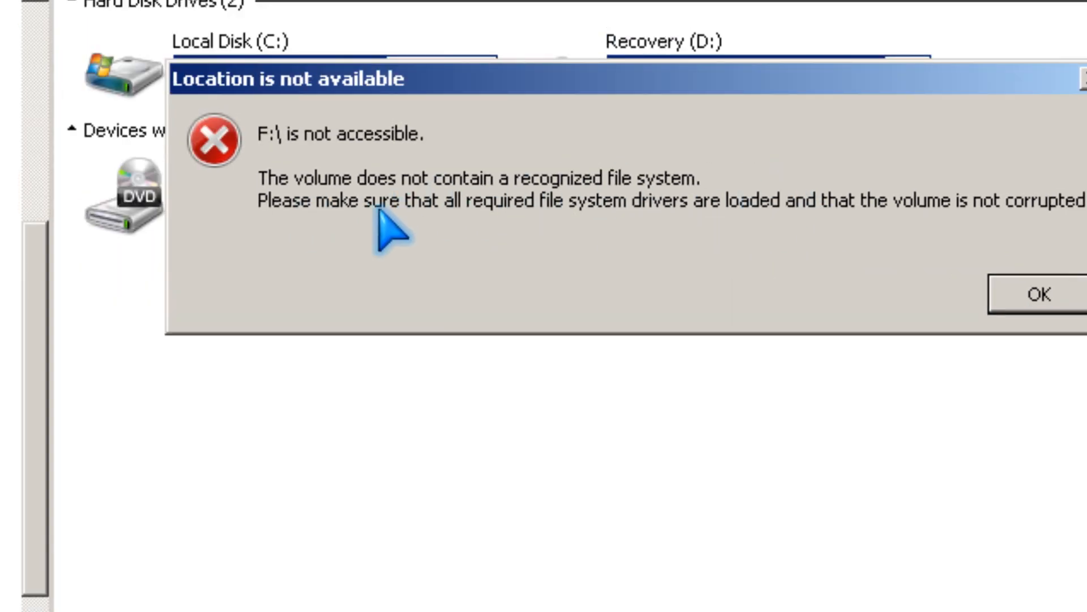
mouse_move(706, 250)
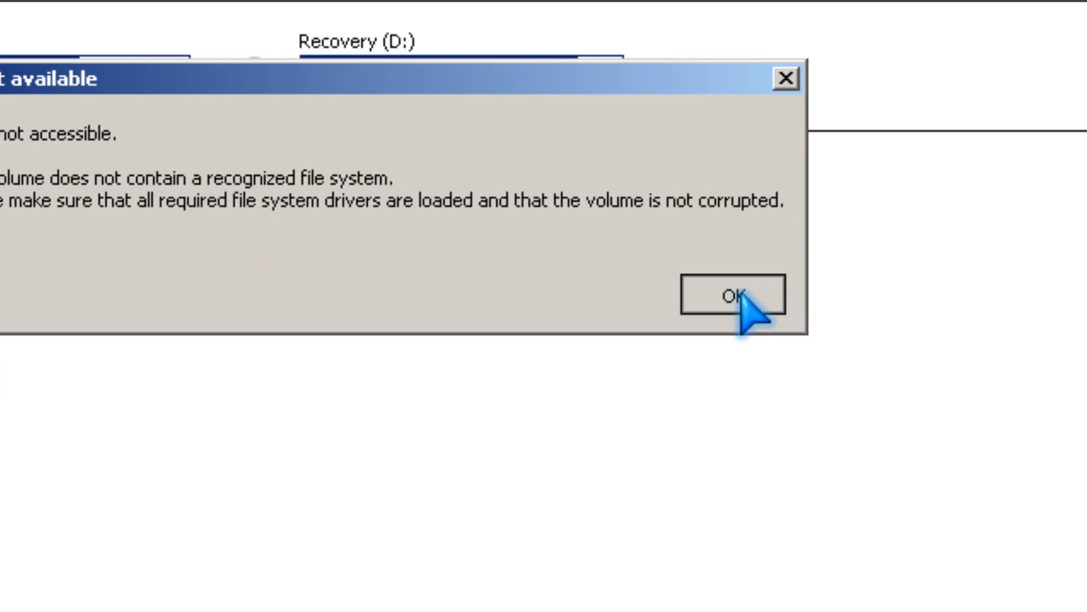
left_click(732, 295)
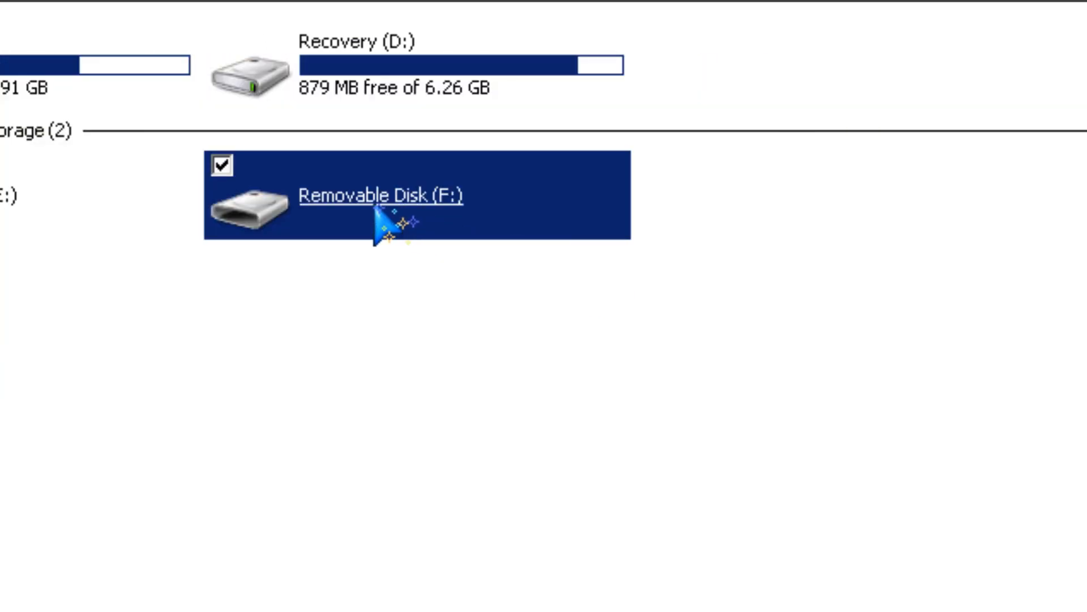
double_click(381, 195)
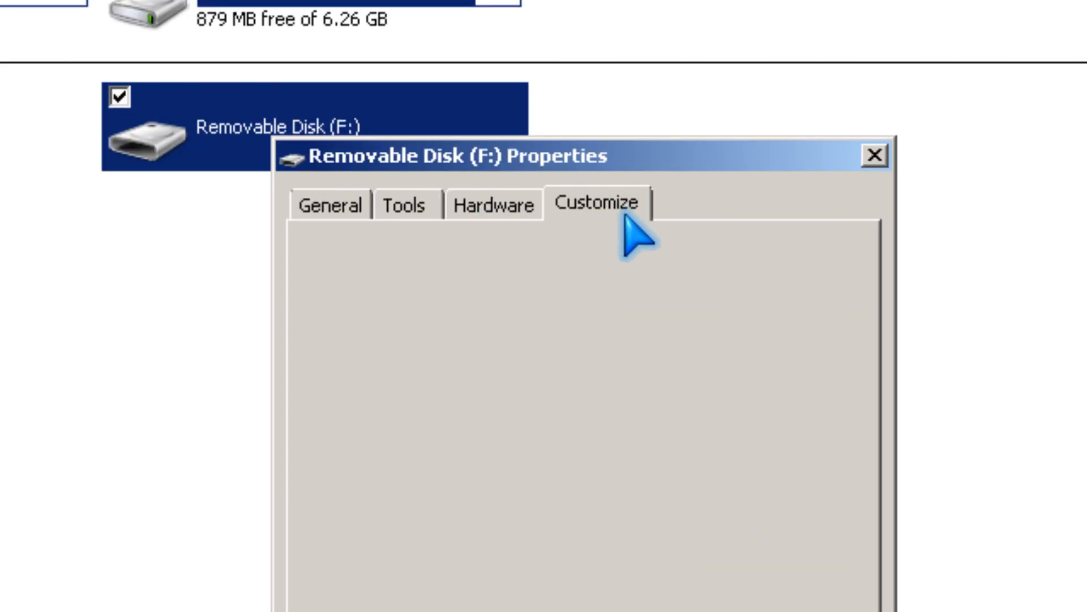
left_click(875, 155)
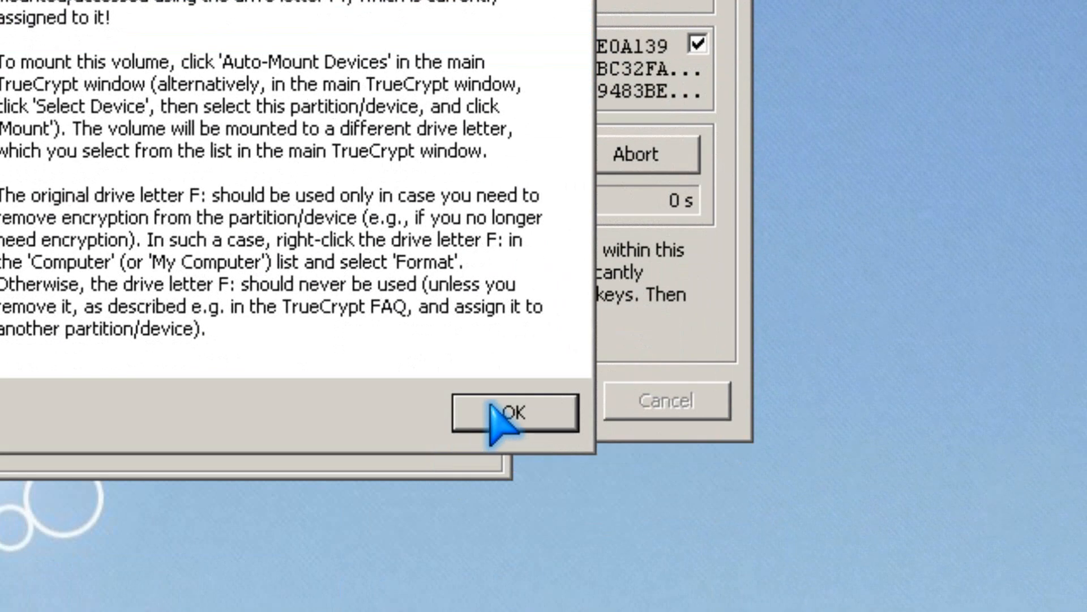
- Exit the finished wizard and auto-mount the encrypted partition with its password as drive T:
left_click(512, 412)
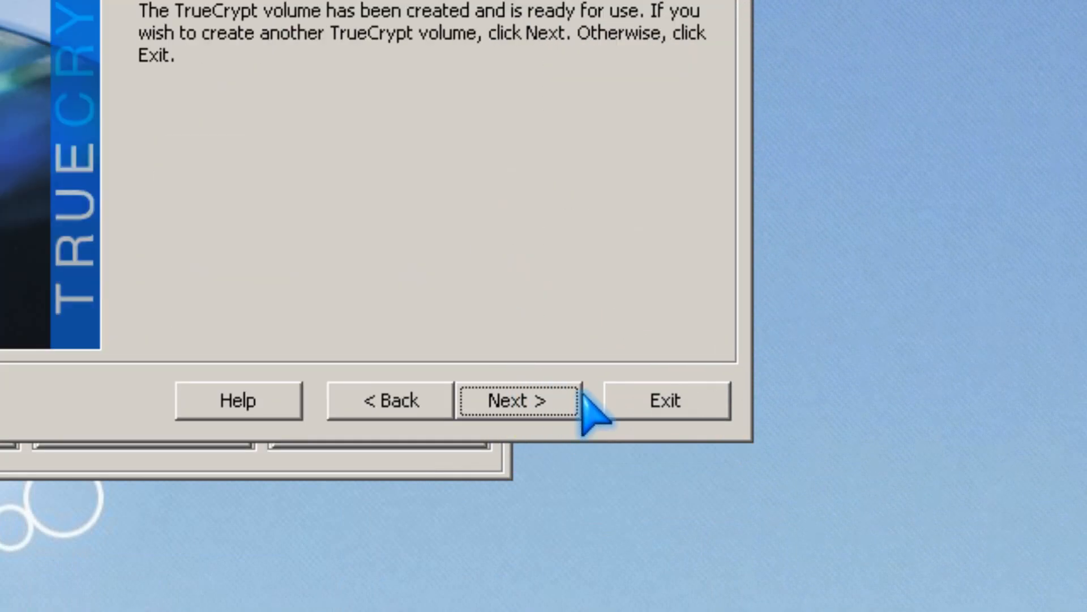
left_click(663, 400)
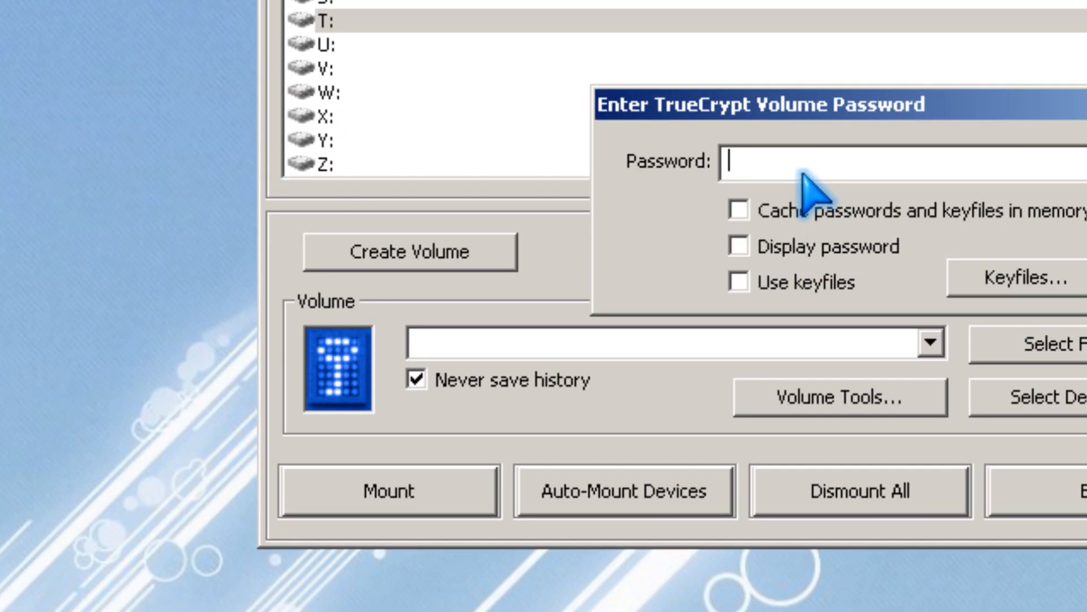
mouse_move(818, 187)
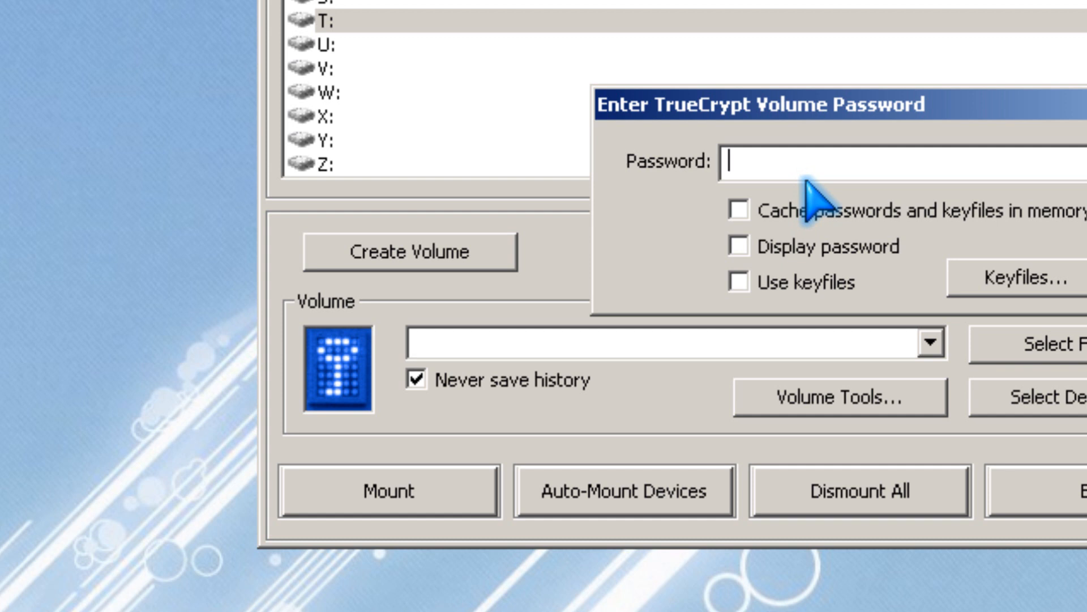
type("*")
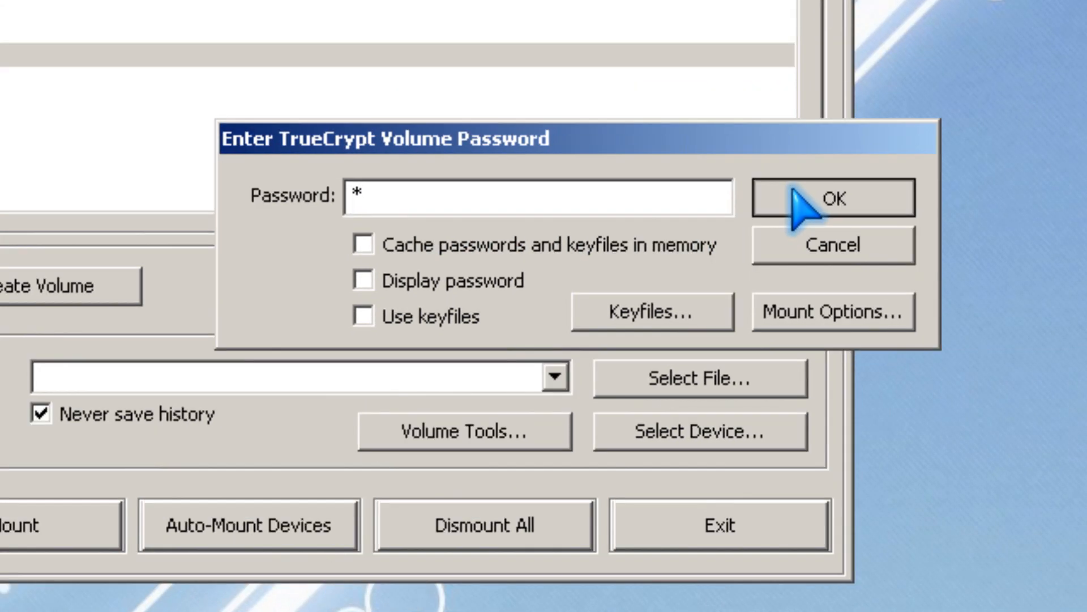
left_click(831, 200)
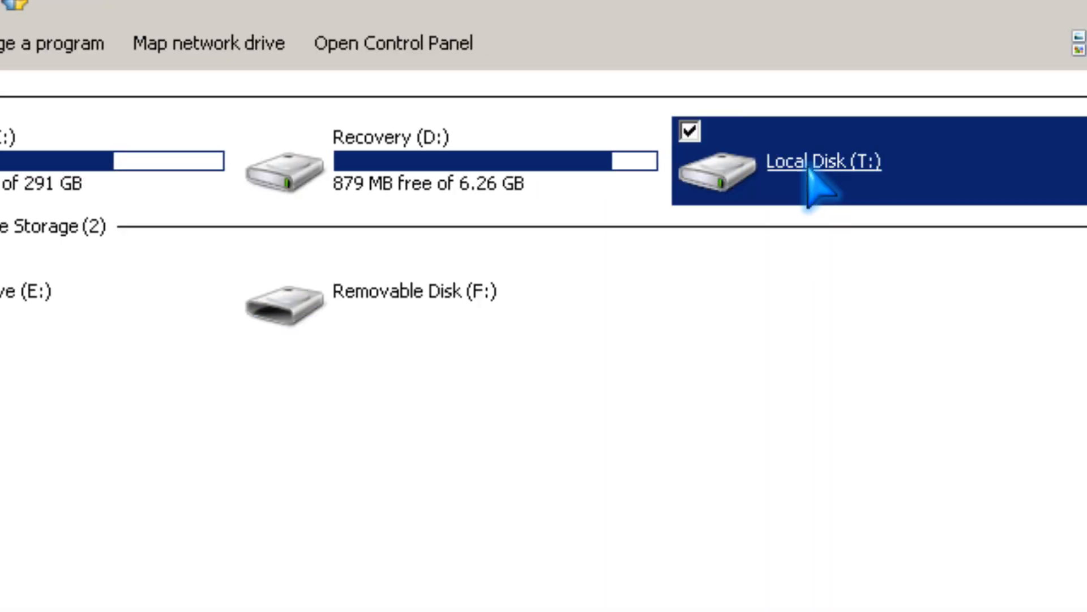
- Quick-format the mounted Local Disk (T:) in Explorer, then start Auto-Mount Devices again
double_click(823, 162)
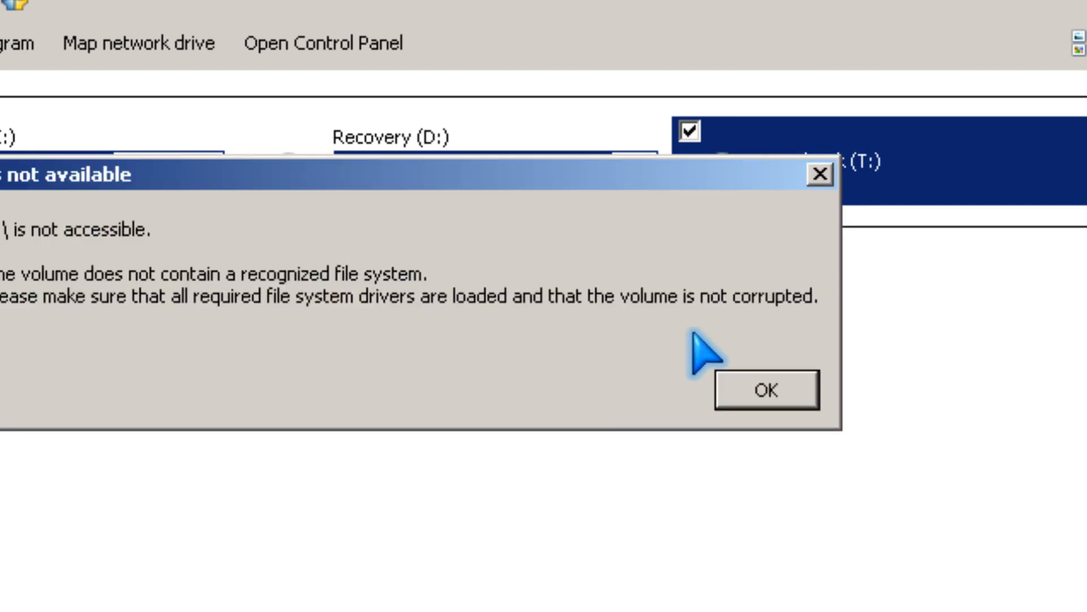
left_click(764, 388)
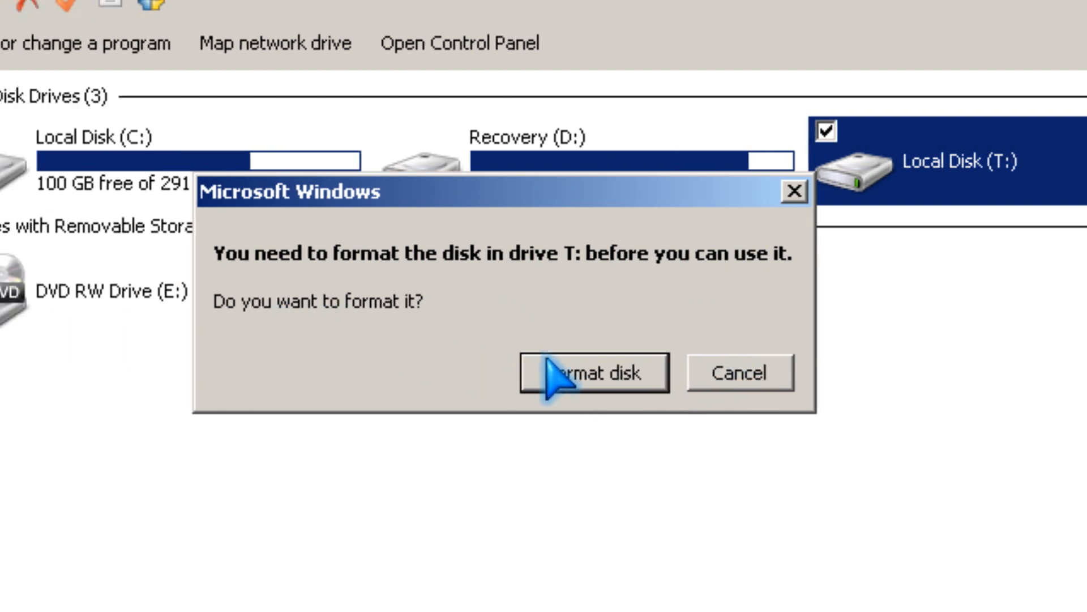
left_click(592, 373)
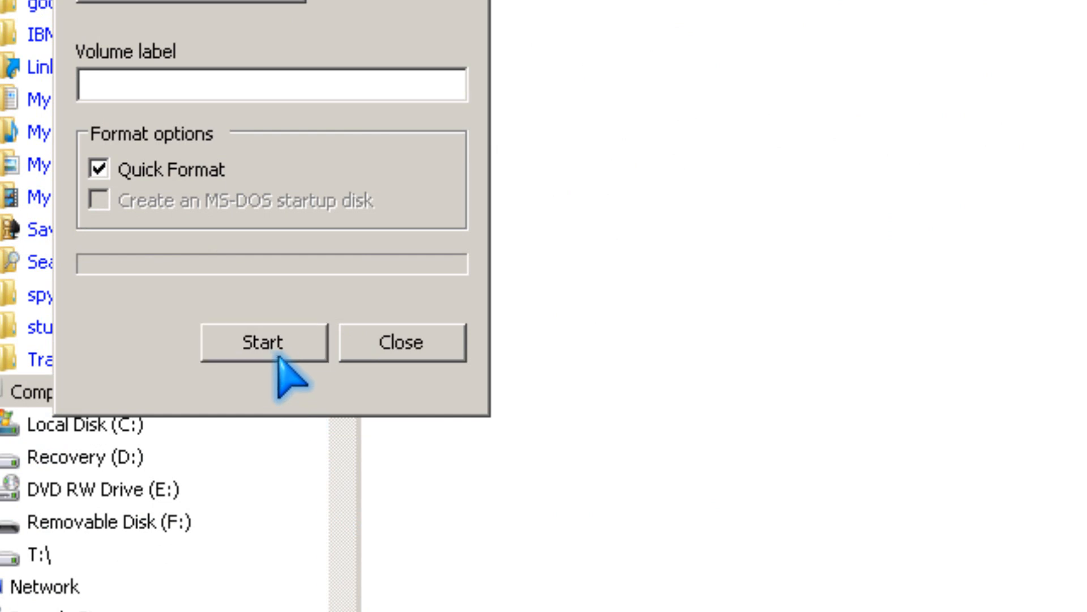
left_click(264, 341)
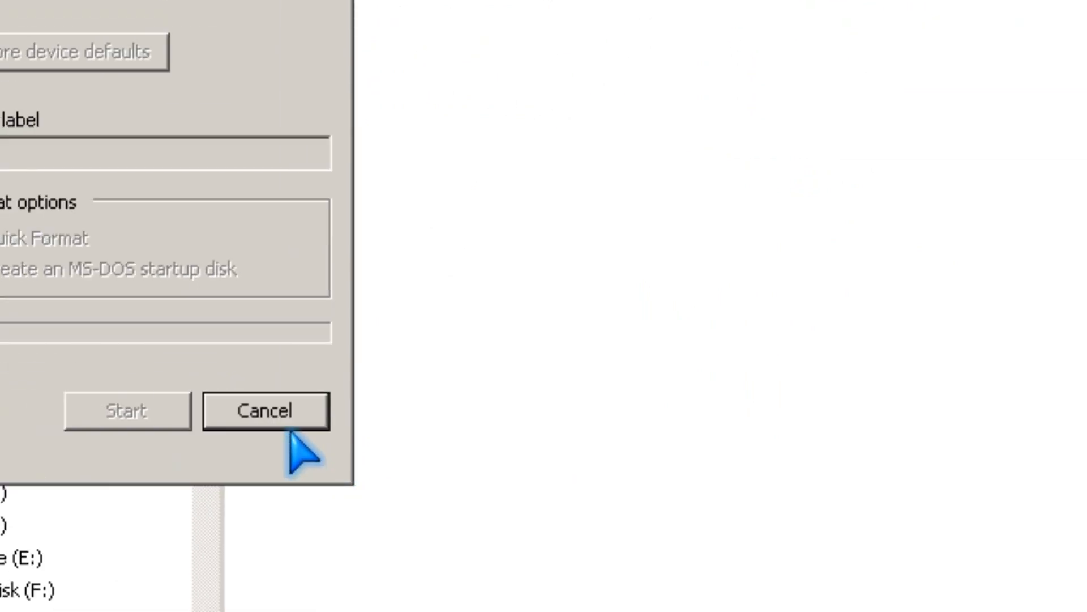
mouse_move(451, 405)
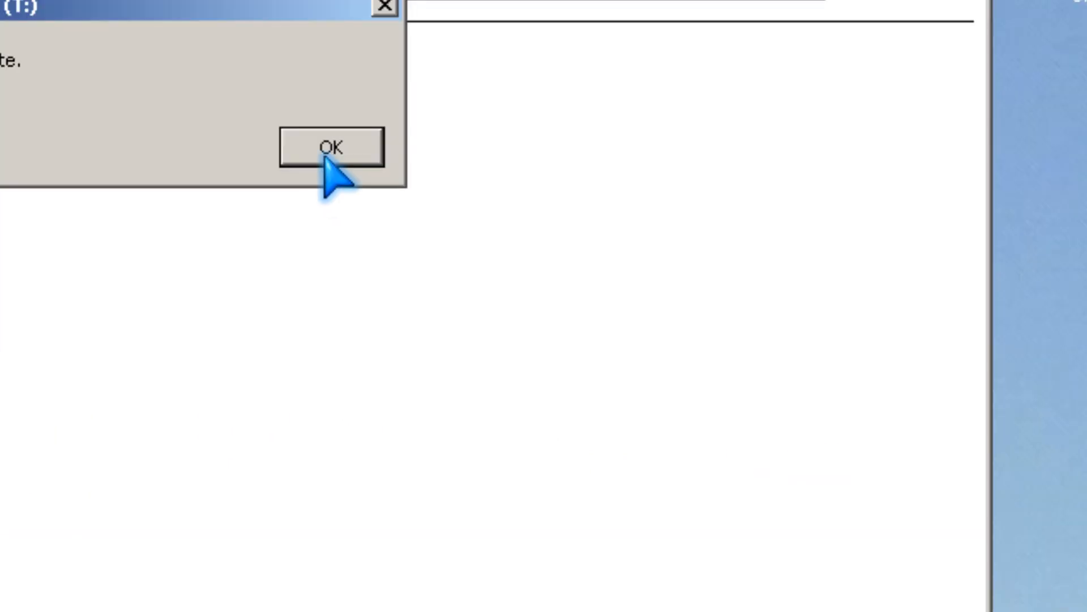
left_click(331, 148)
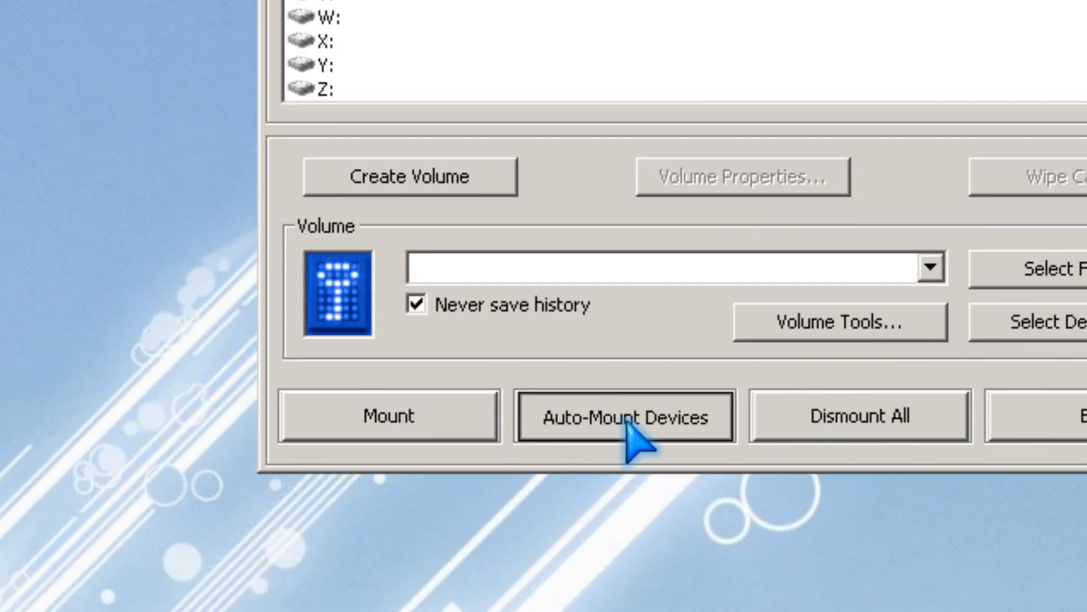
left_click(623, 416)
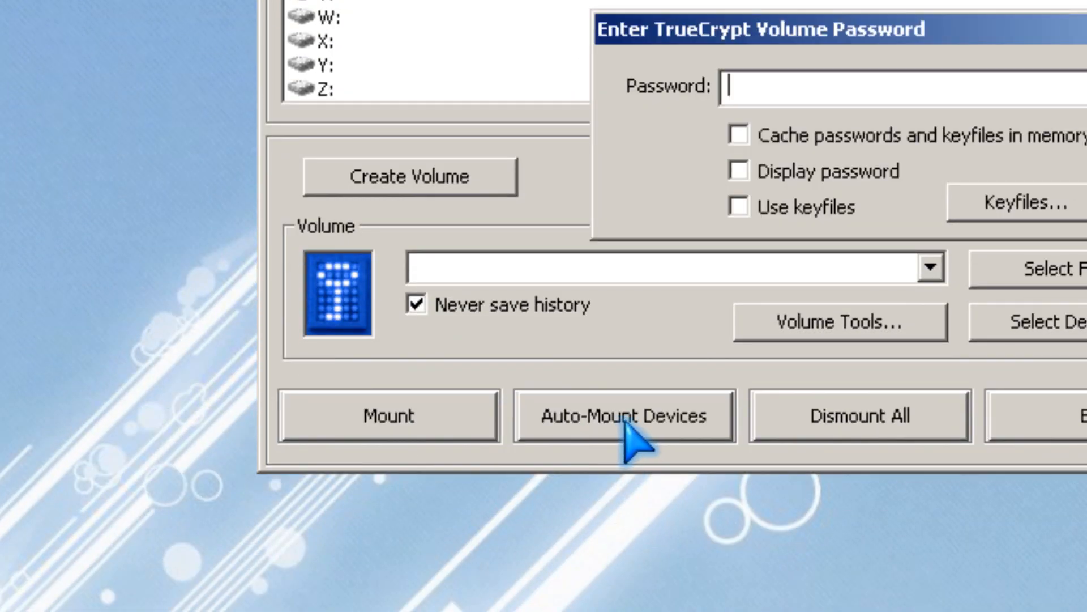